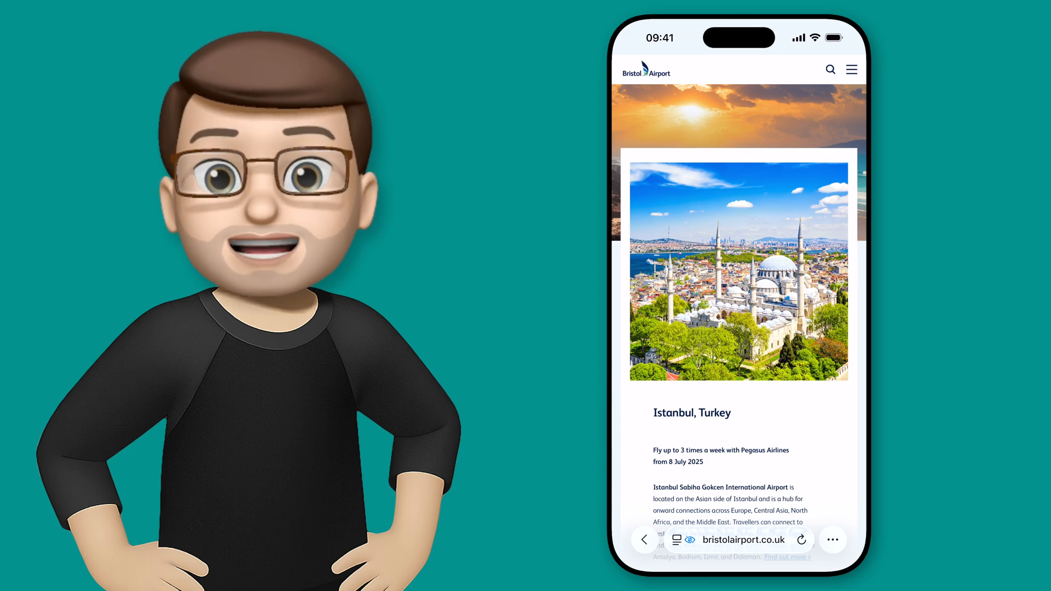
- Scroll the Bristol Airport destinations page past Istanbul and Zurich toward Palermo
scroll(down, 3)
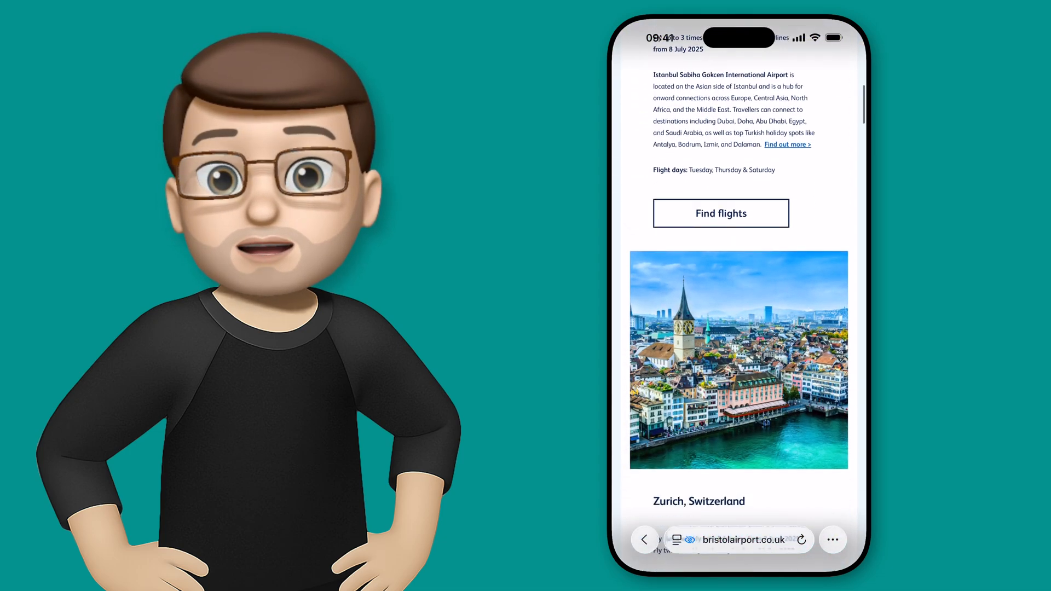
scroll(down, 3)
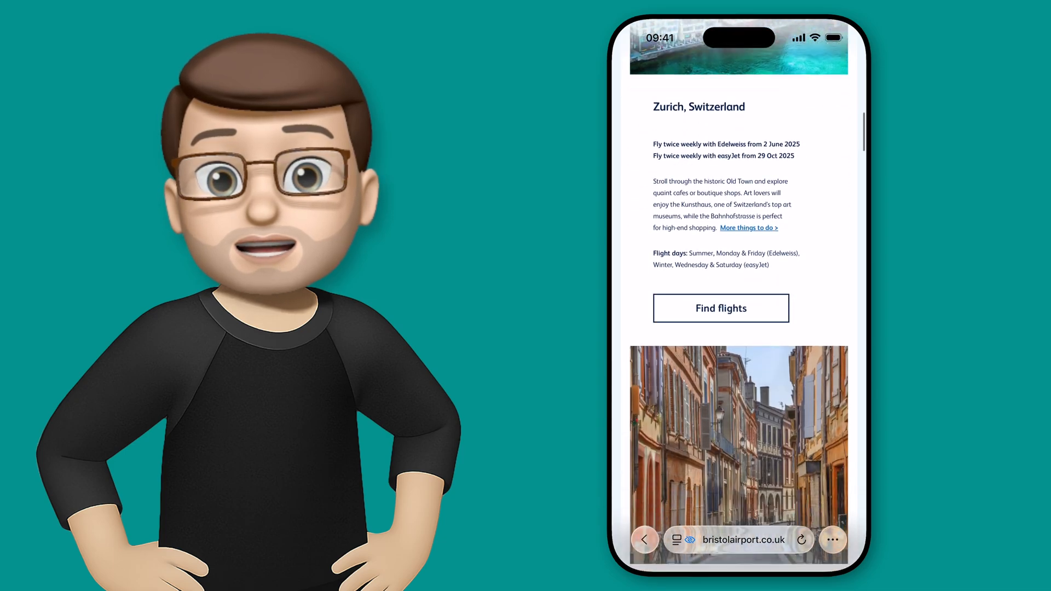
scroll(down, 3)
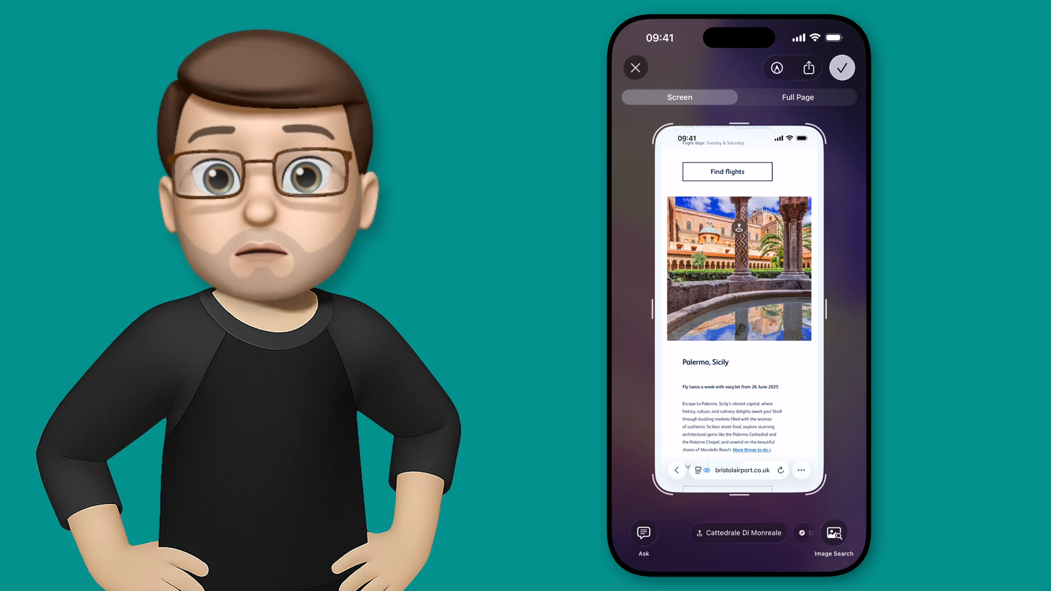
- Run a Google image search on the Palermo cloister screenshot
click(833, 533)
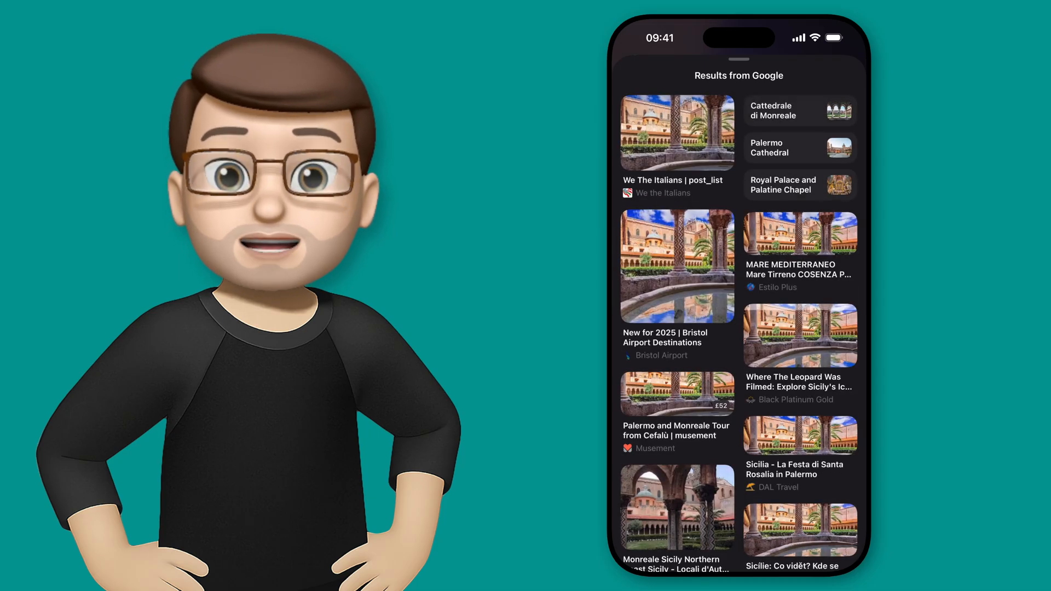
scroll(down, 3)
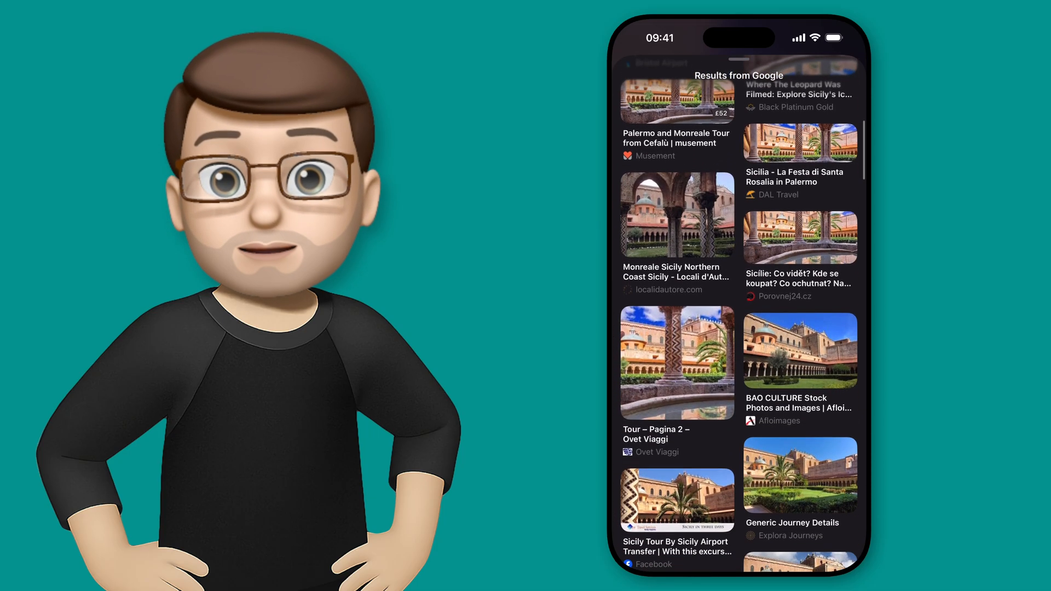
scroll(down, 3)
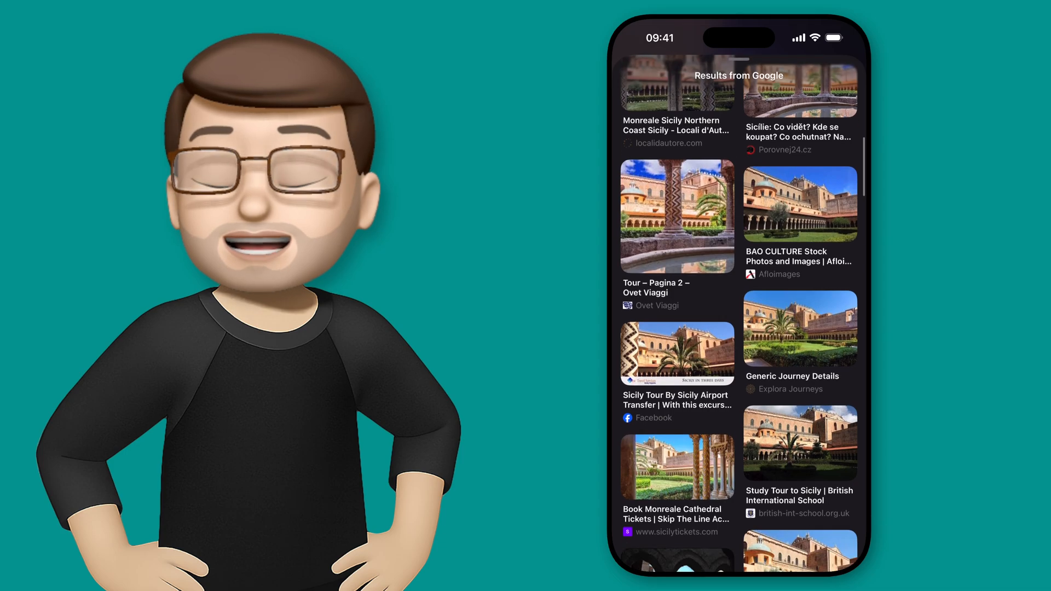
scroll(down, 3)
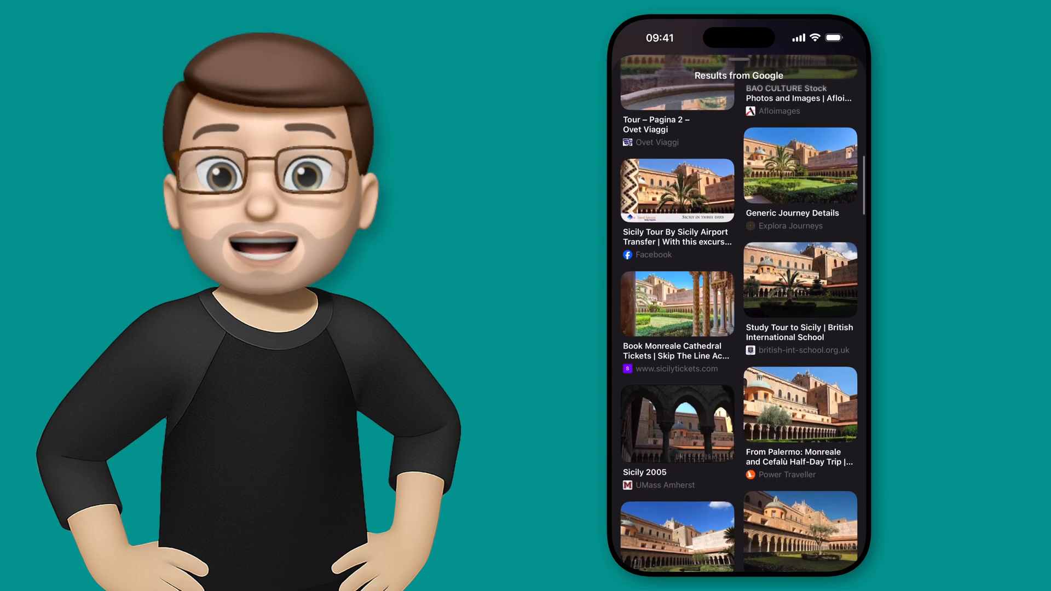
scroll(down, 3)
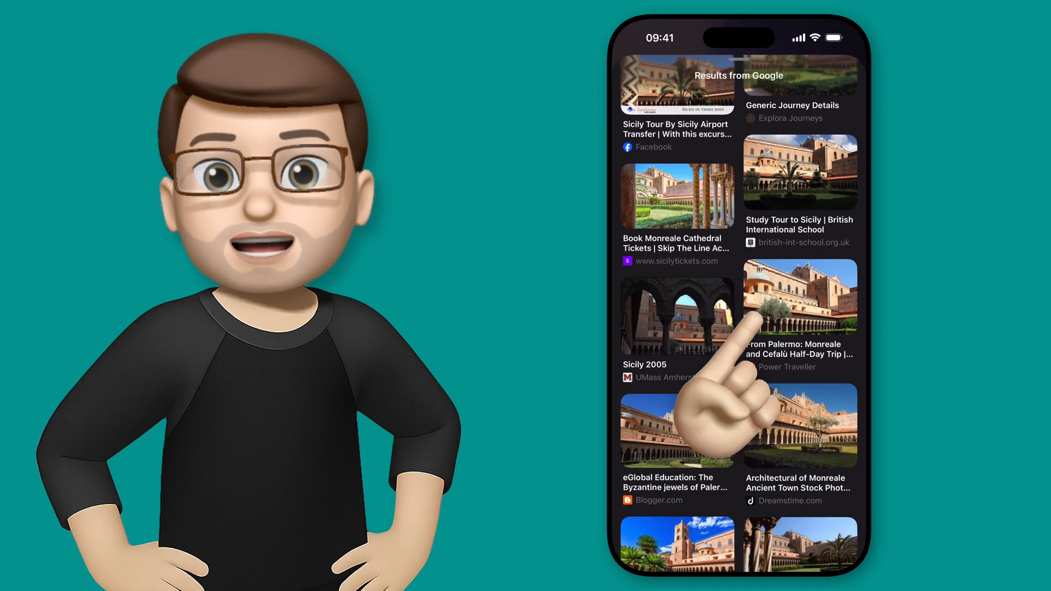
click(798, 315)
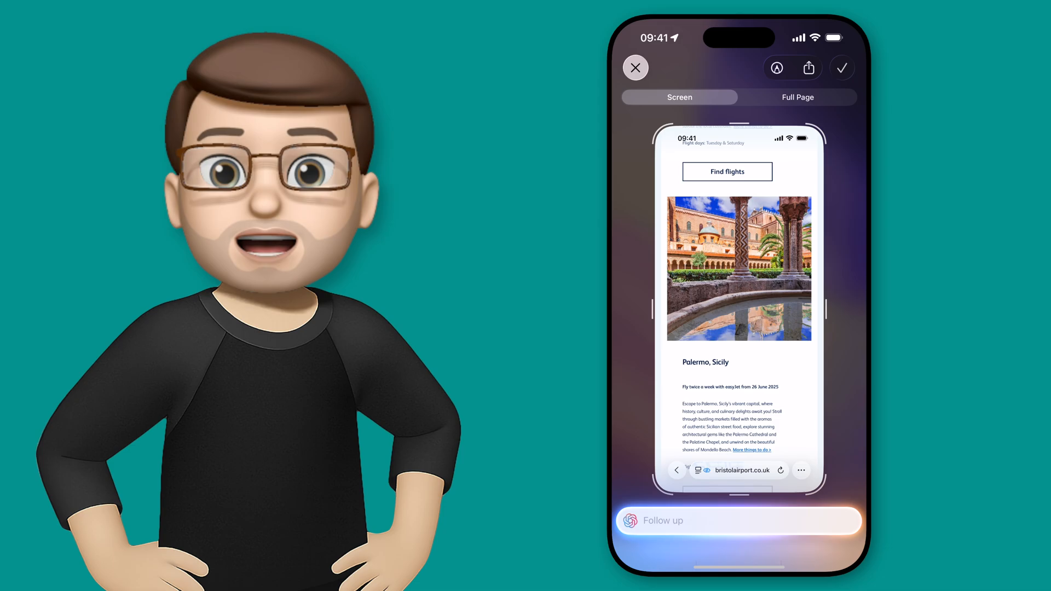
- Ask ChatGPT "Which restaurants are good near this location?"
click(738, 521)
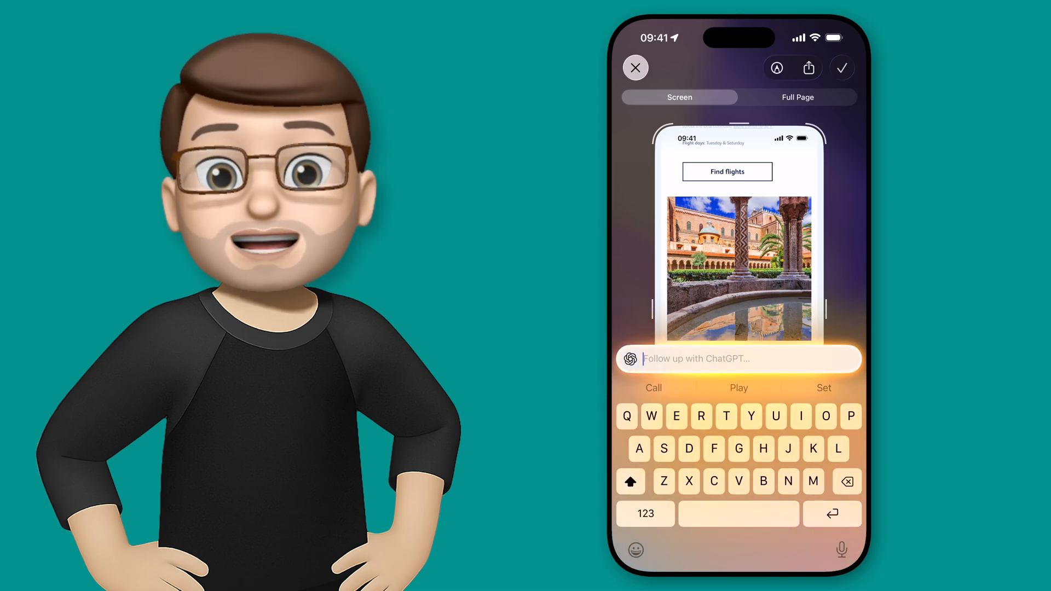
text(Which restaurants are good near this location)
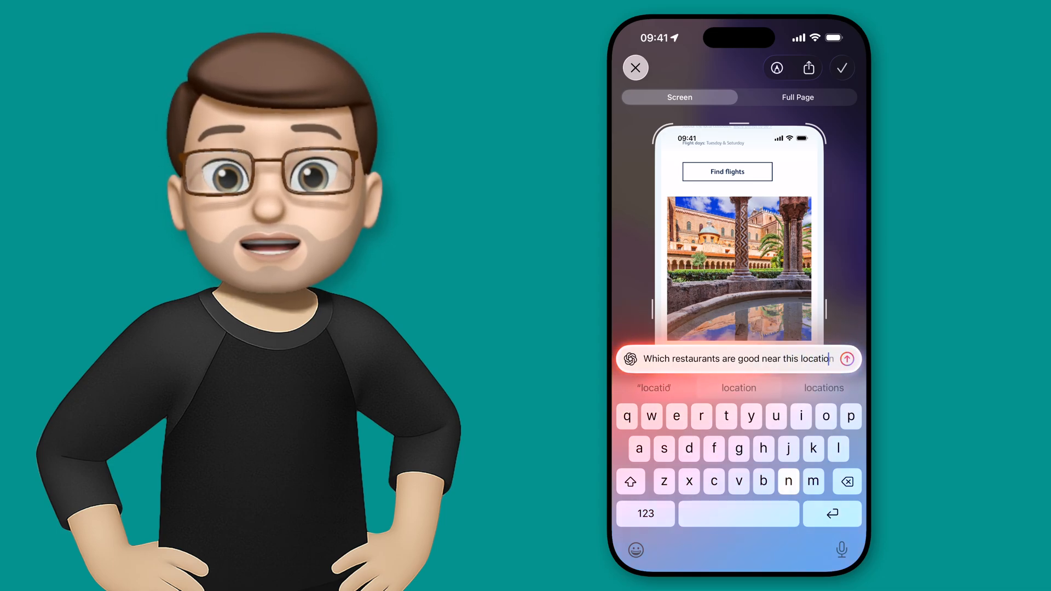
click(847, 358)
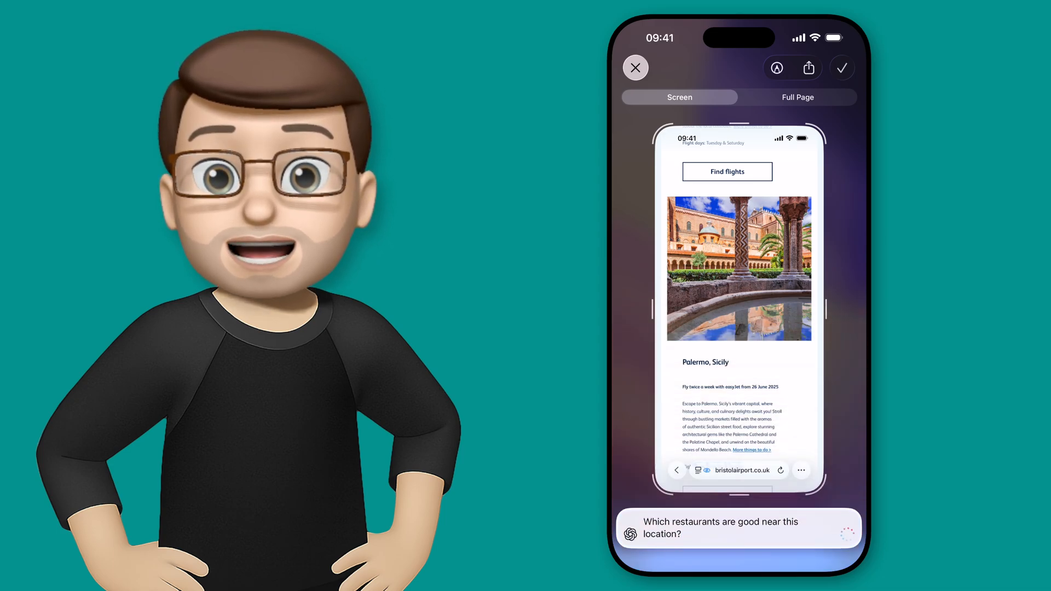